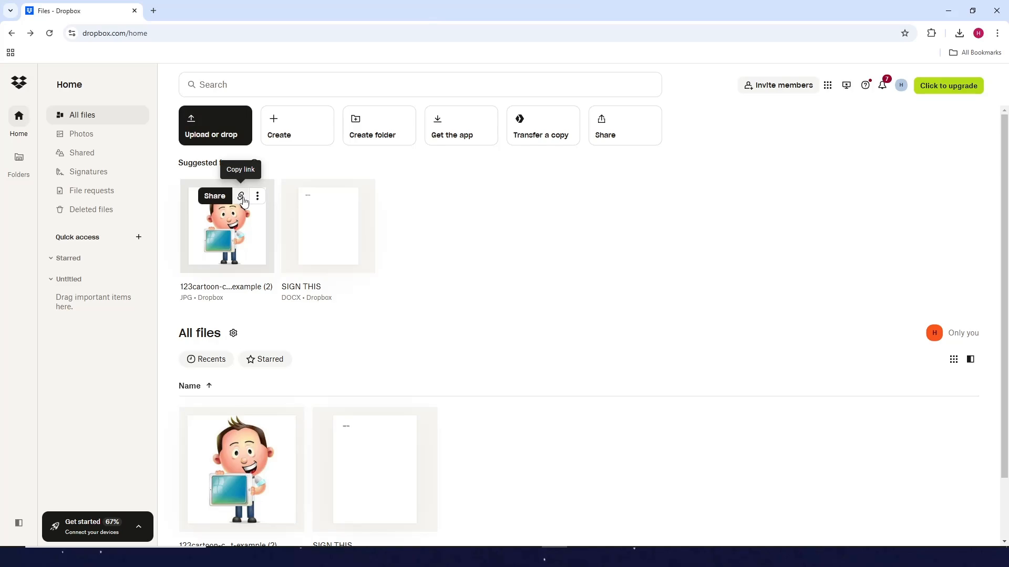
mouse_move(512, 252)
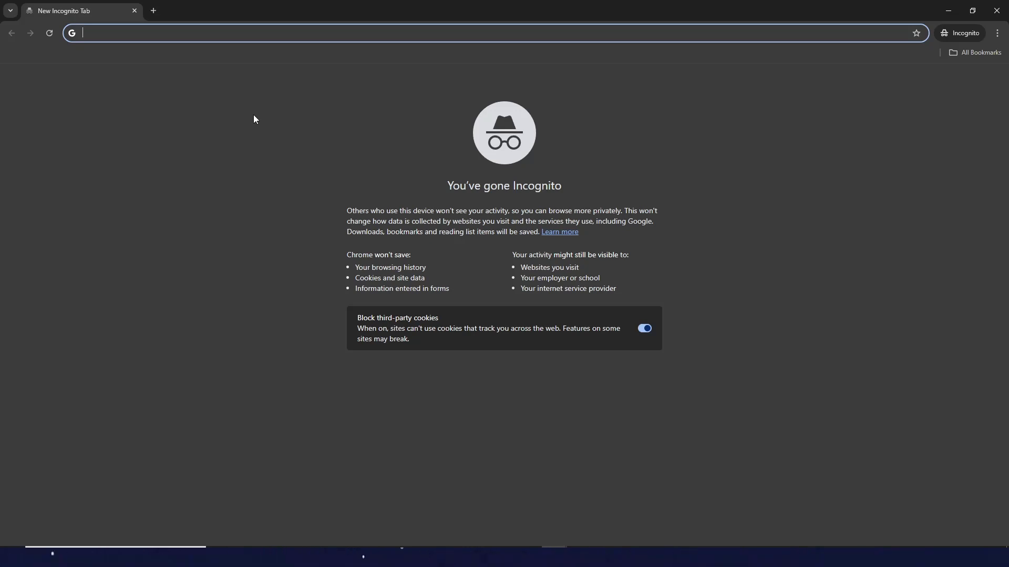
Load the cartoon man JPG's Dropbox share link in the incognito window's address bar.
type("https://www.dropbox.com/scl/fi/re6367rgxf8rkco9xzaah/123cartoon-character-man-with-tablet-example-2.jpg?rlkey=wuic08crgkp8qf0l1hrboijib&st=7h9c4m0x&dl=0")
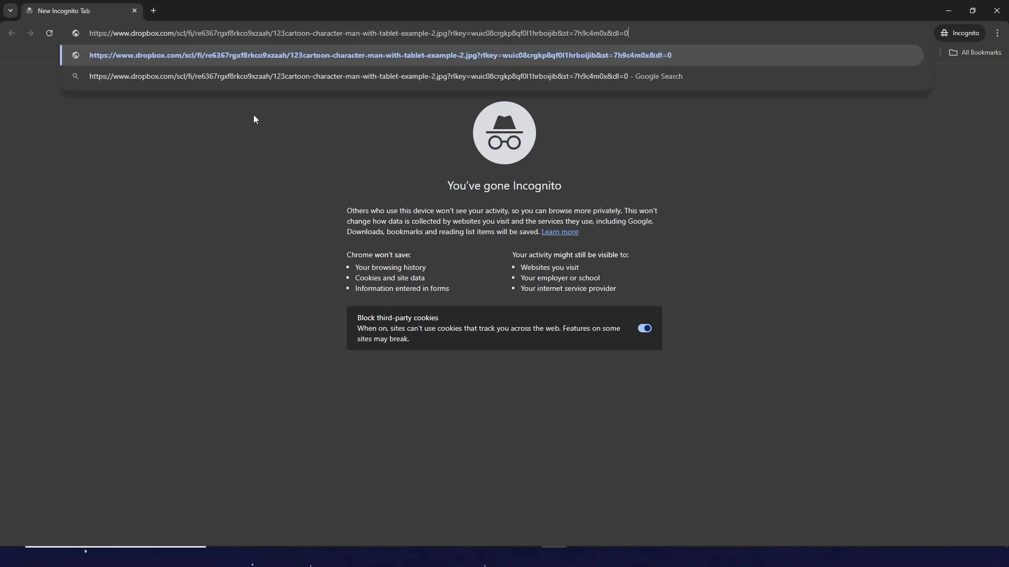
key("Enter")
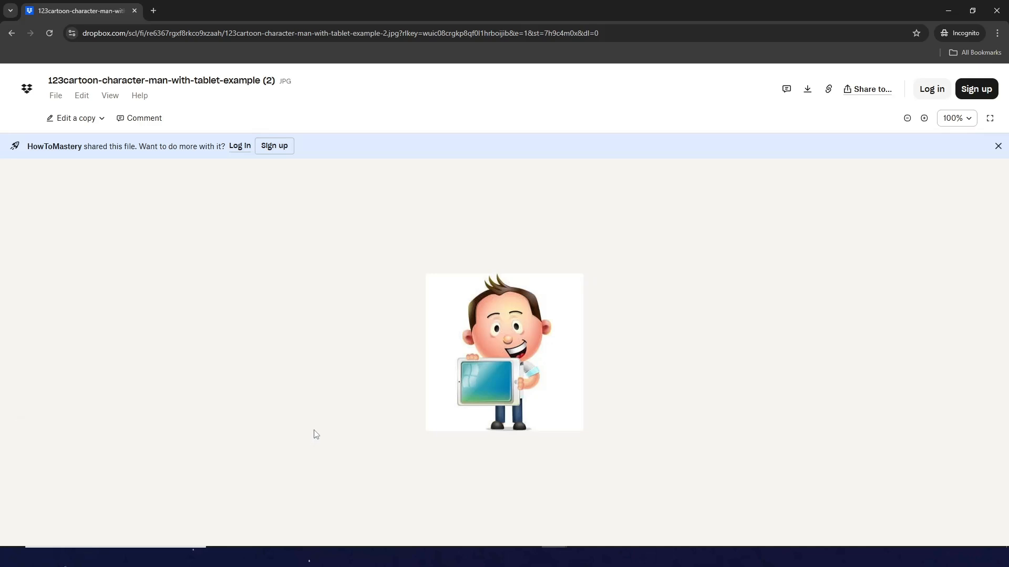
mouse_move(378, 220)
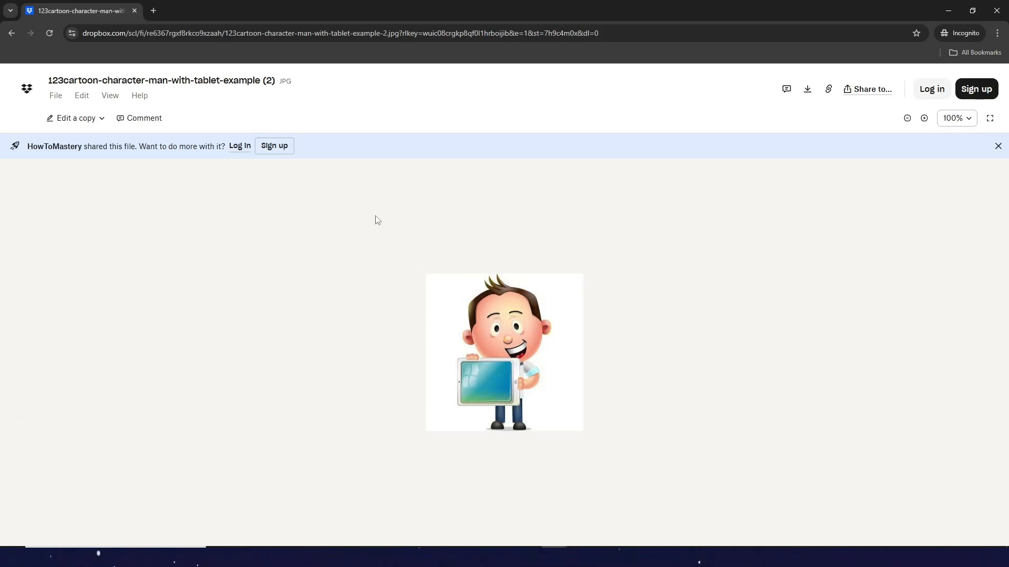
mouse_move(389, 230)
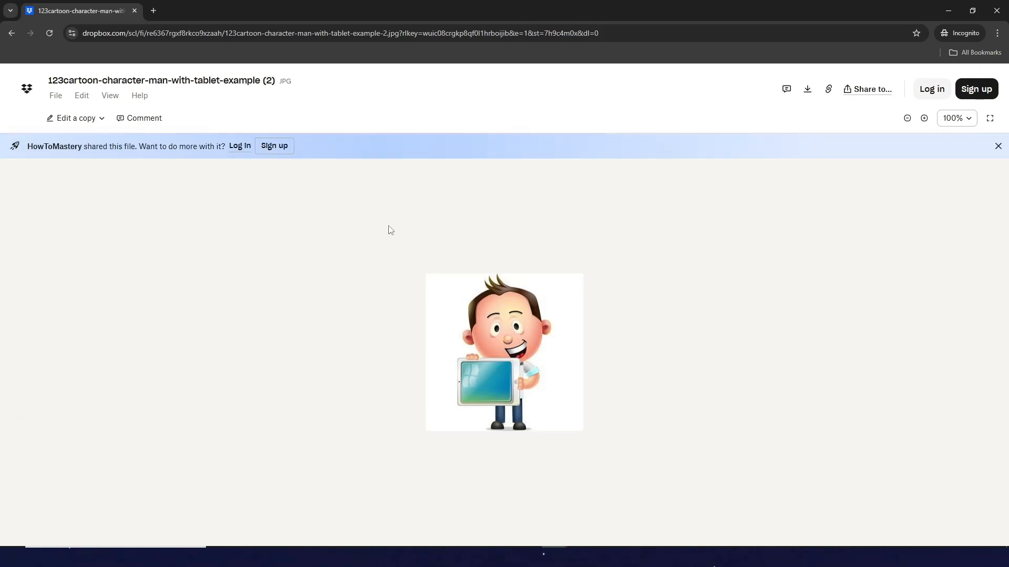
mouse_move(807, 88)
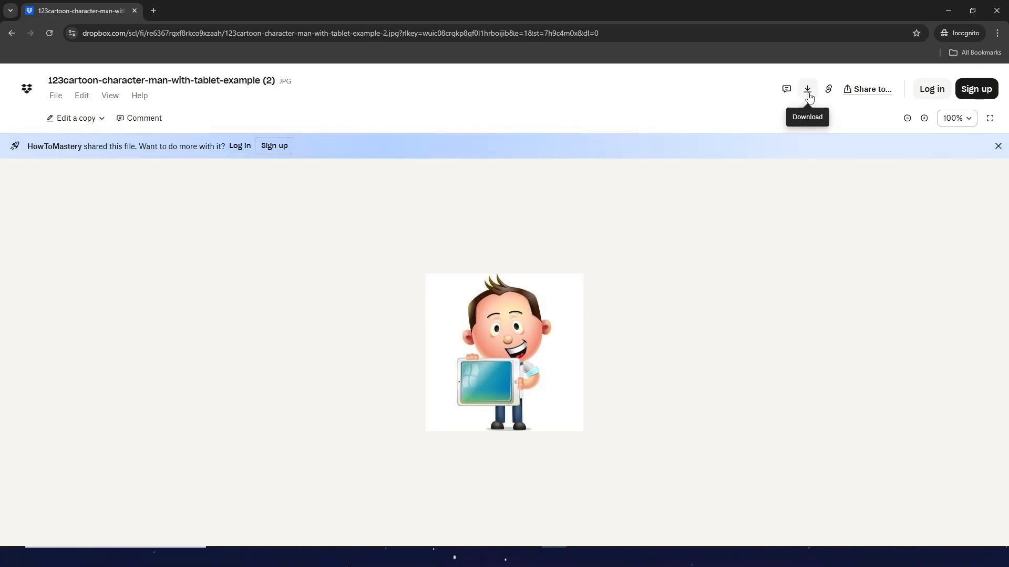
Start the shared image download via 'Or continue with download only', skipping sign-in.
left_click(807, 89)
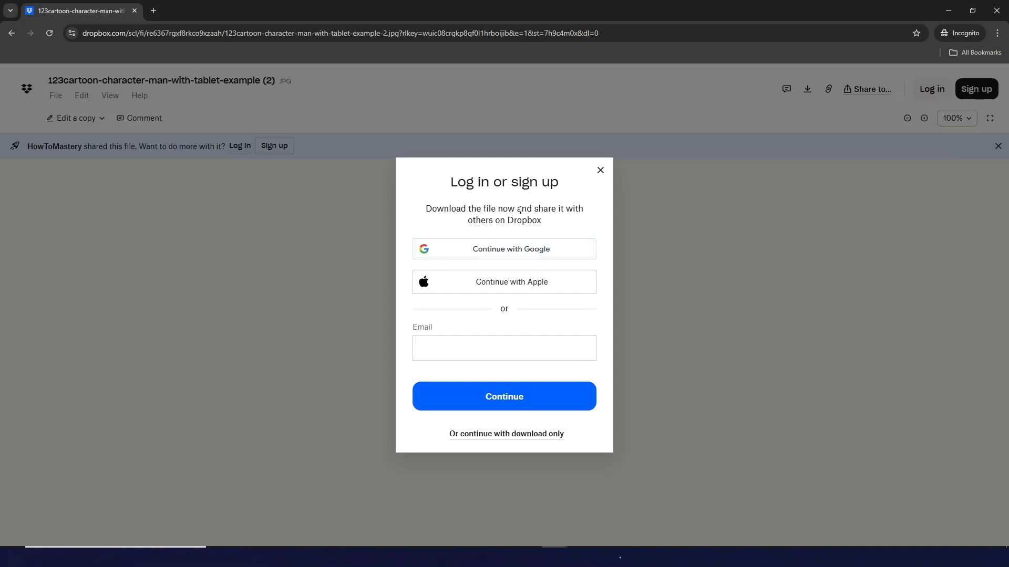
mouse_move(530, 204)
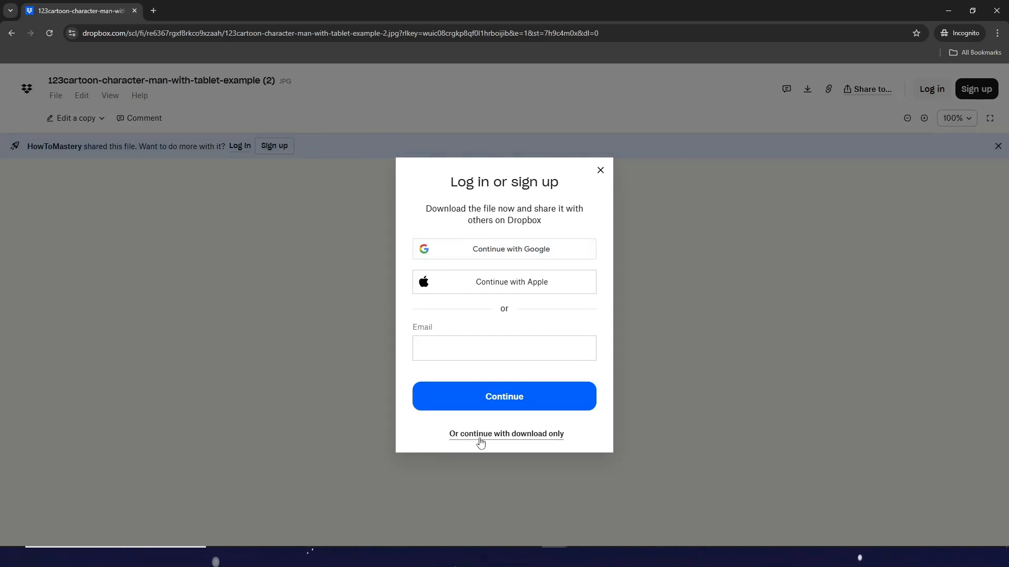
left_click(505, 434)
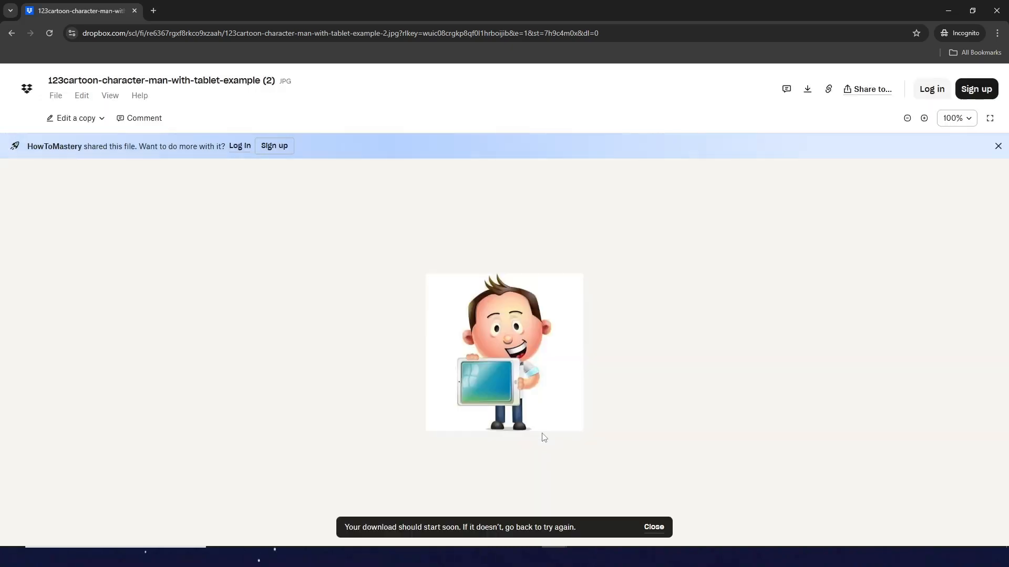
Save the cartoon man JPG to Downloads with its default name, completing the 20.8 KB download.
left_click(806, 88)
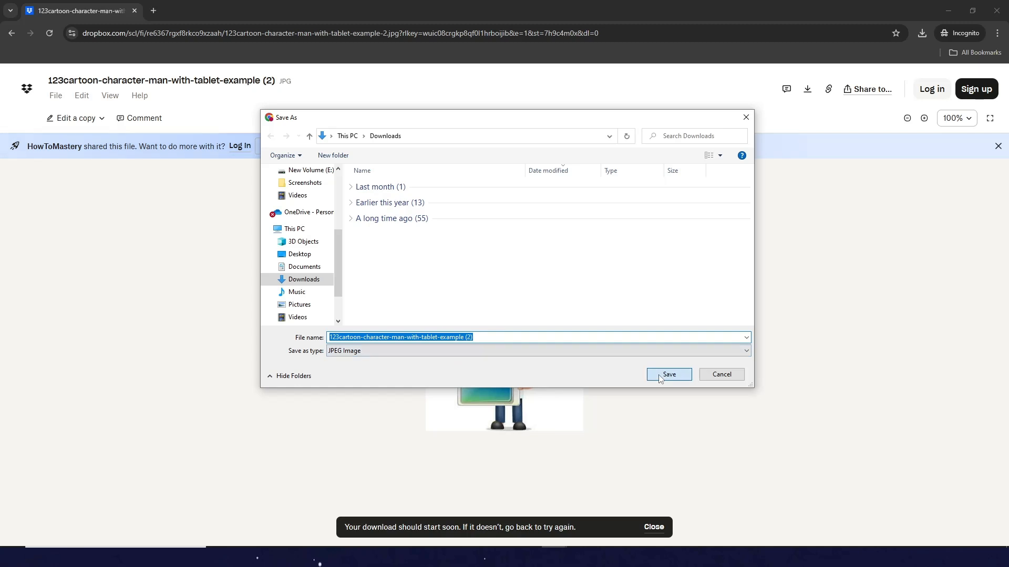
left_click(668, 374)
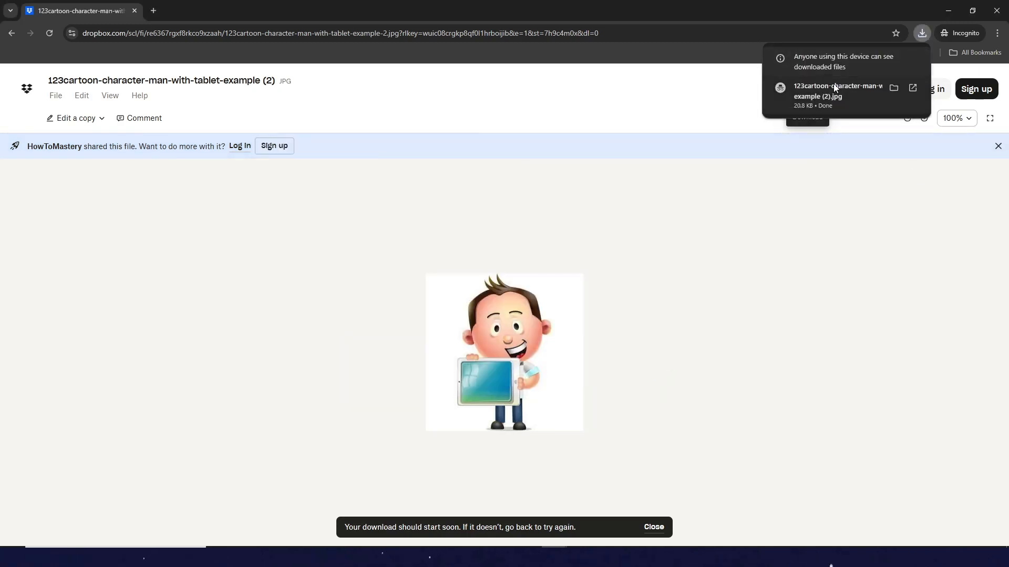
mouse_move(847, 105)
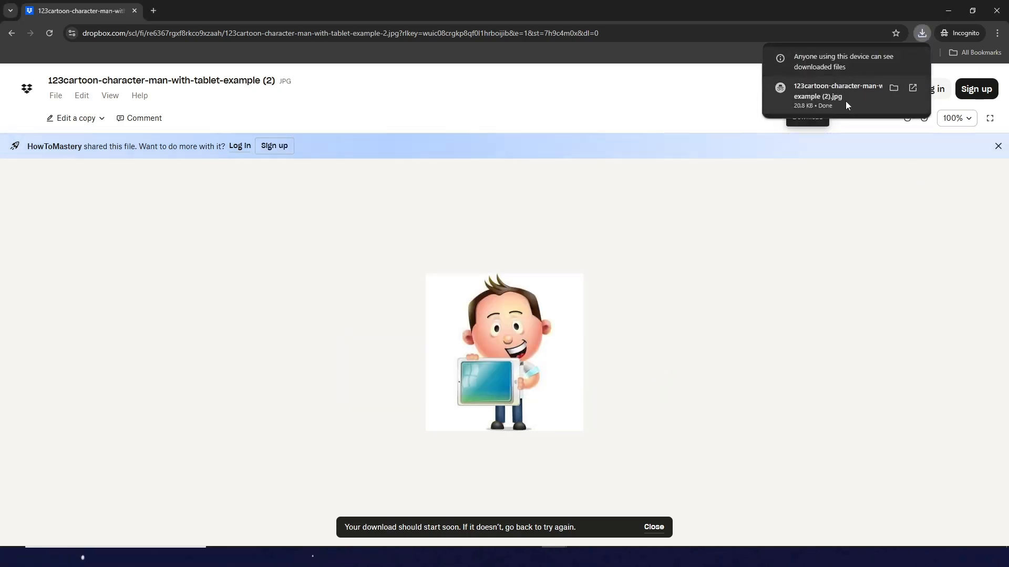